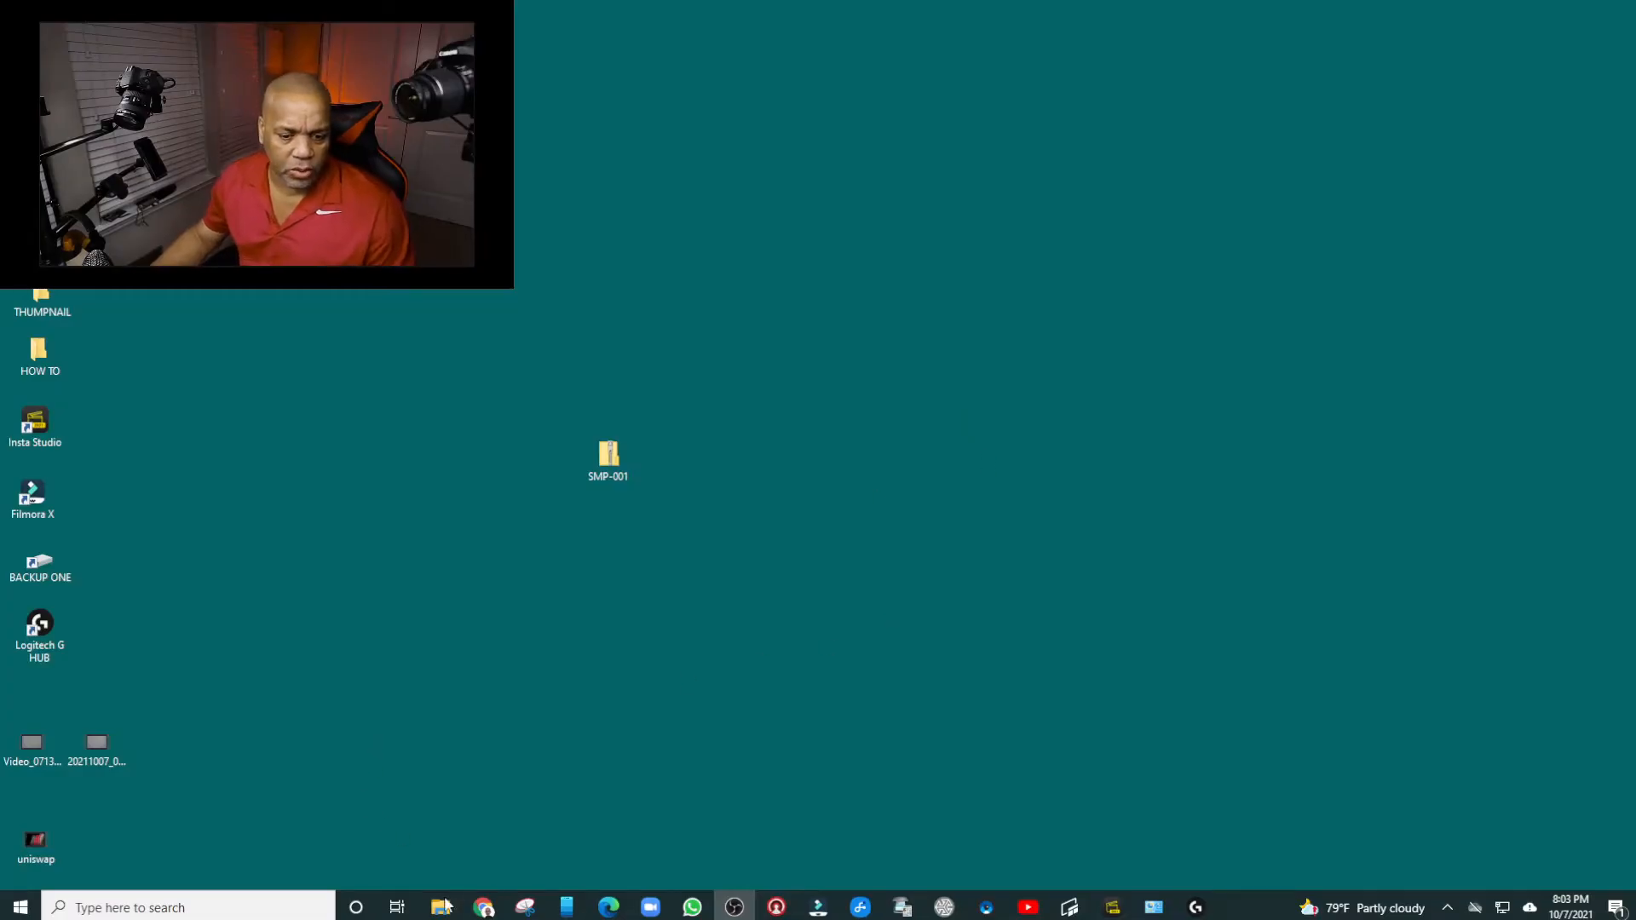
# Open the Windows search panel from the taskbar search box
pyautogui.click(157, 907)
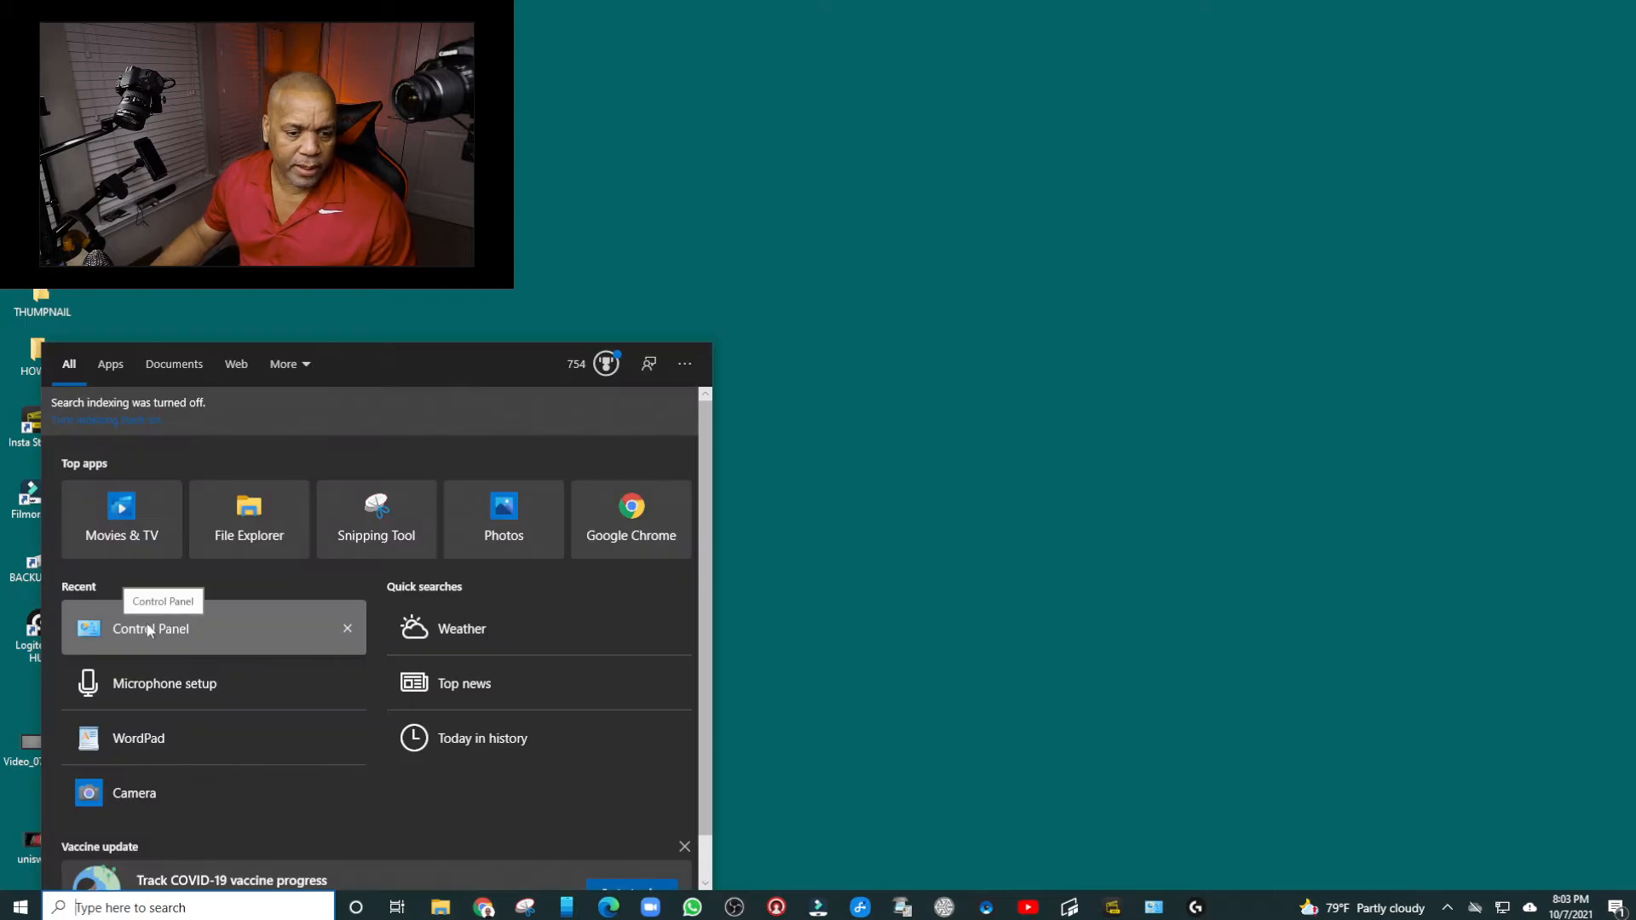
# Open Control Panel, go to Hardware and Sound, and open 'Manage audio devices'
pyautogui.click(150, 628)
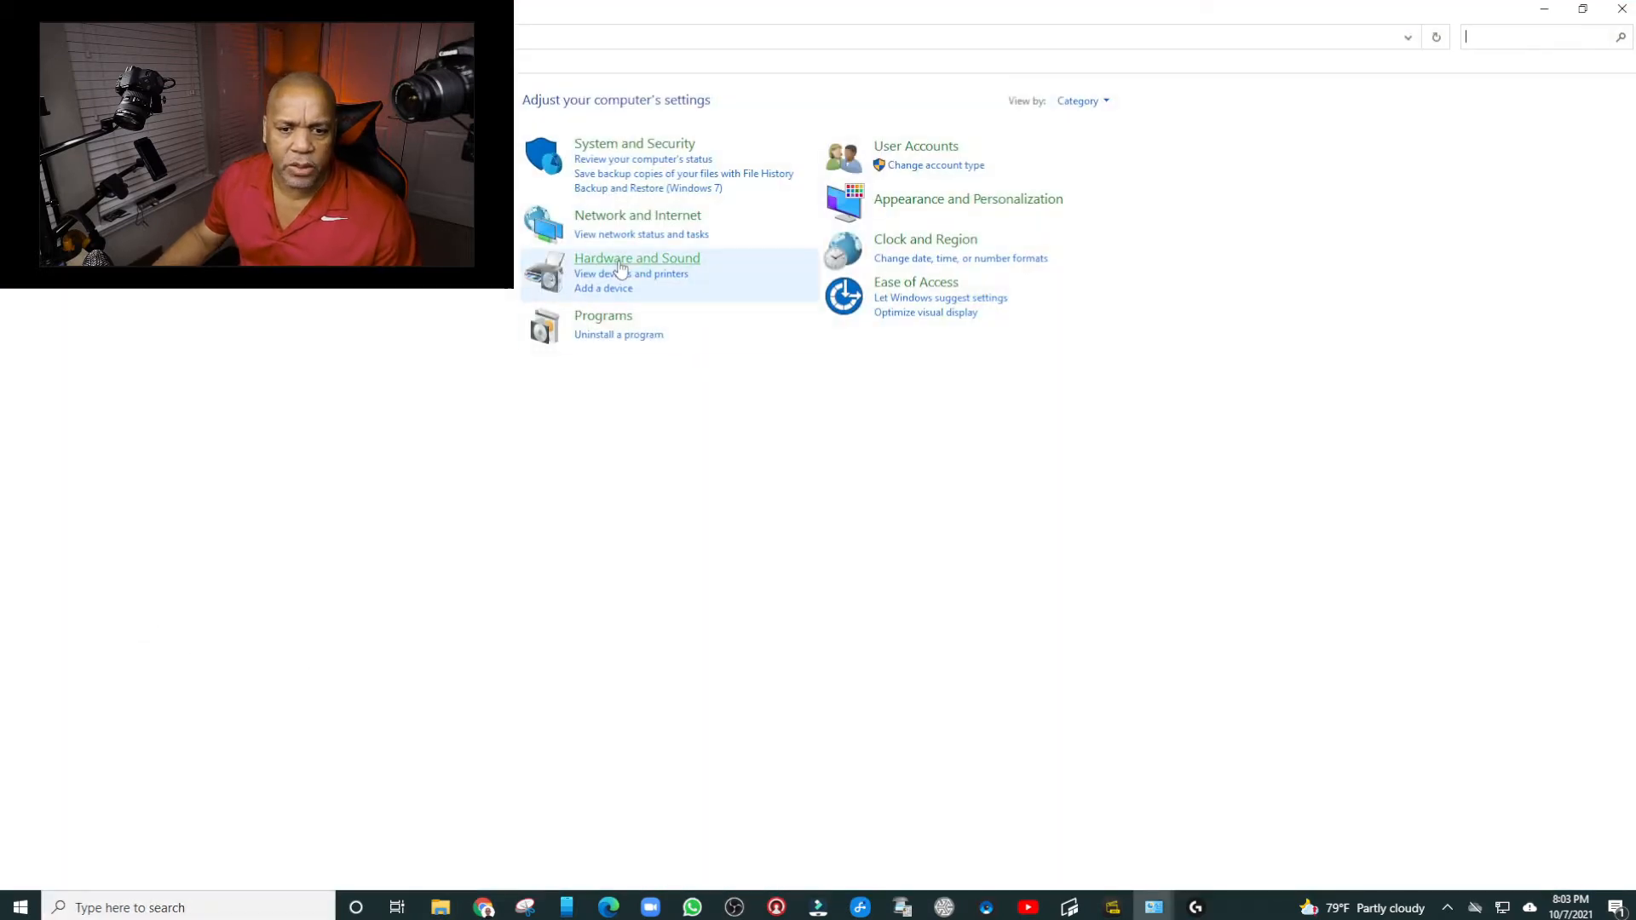
pyautogui.click(636, 257)
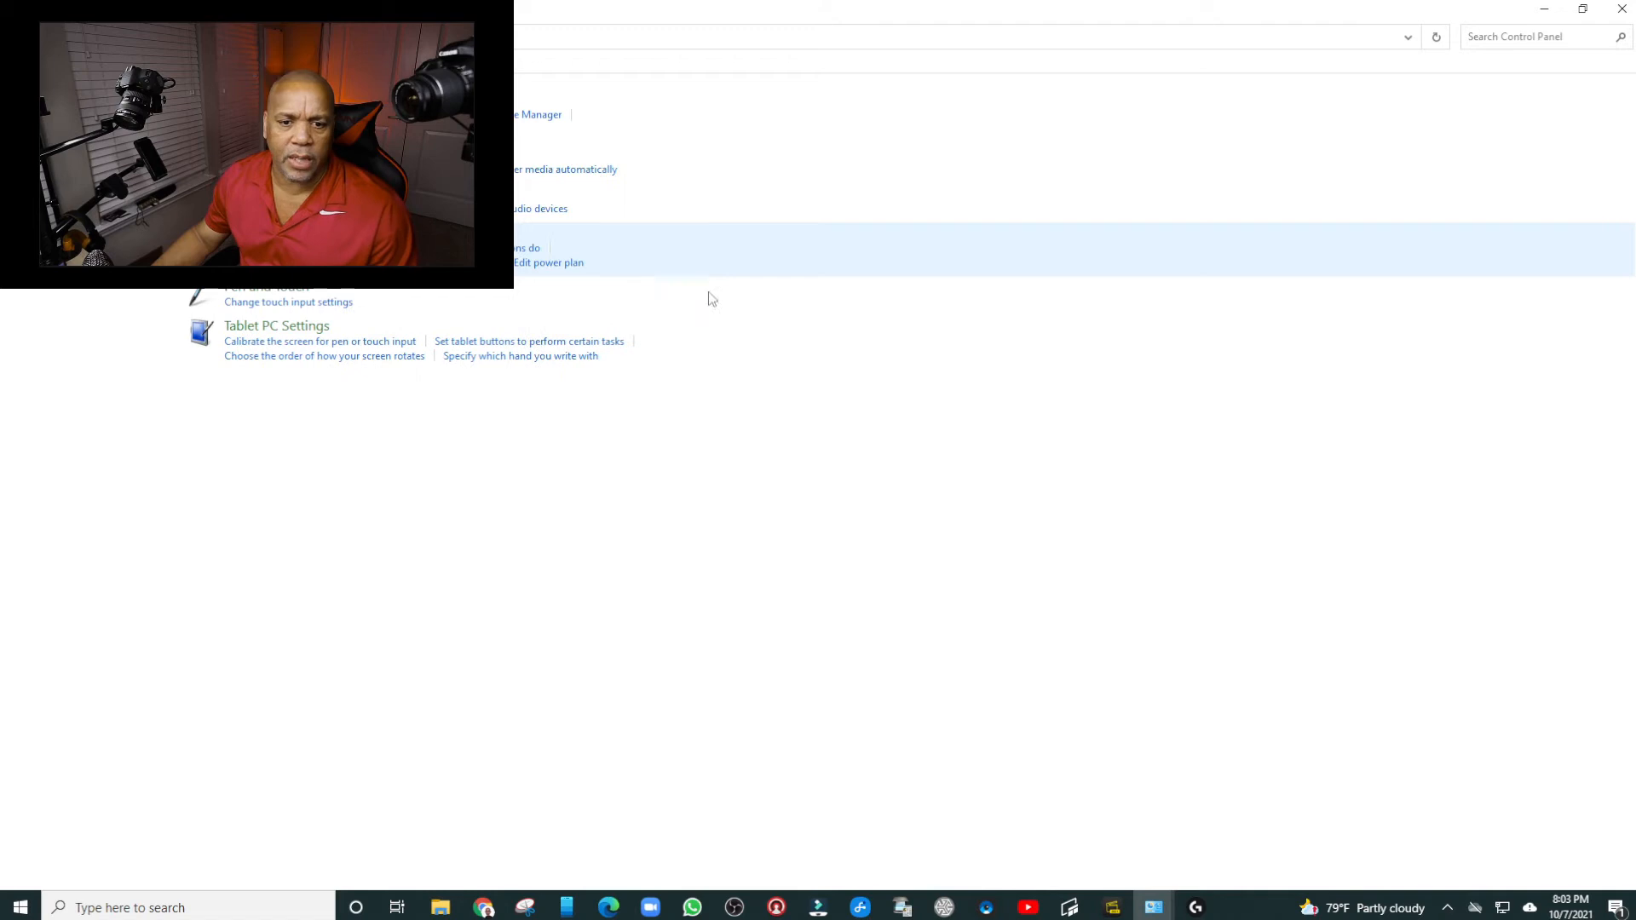
pyautogui.moveTo(520, 214)
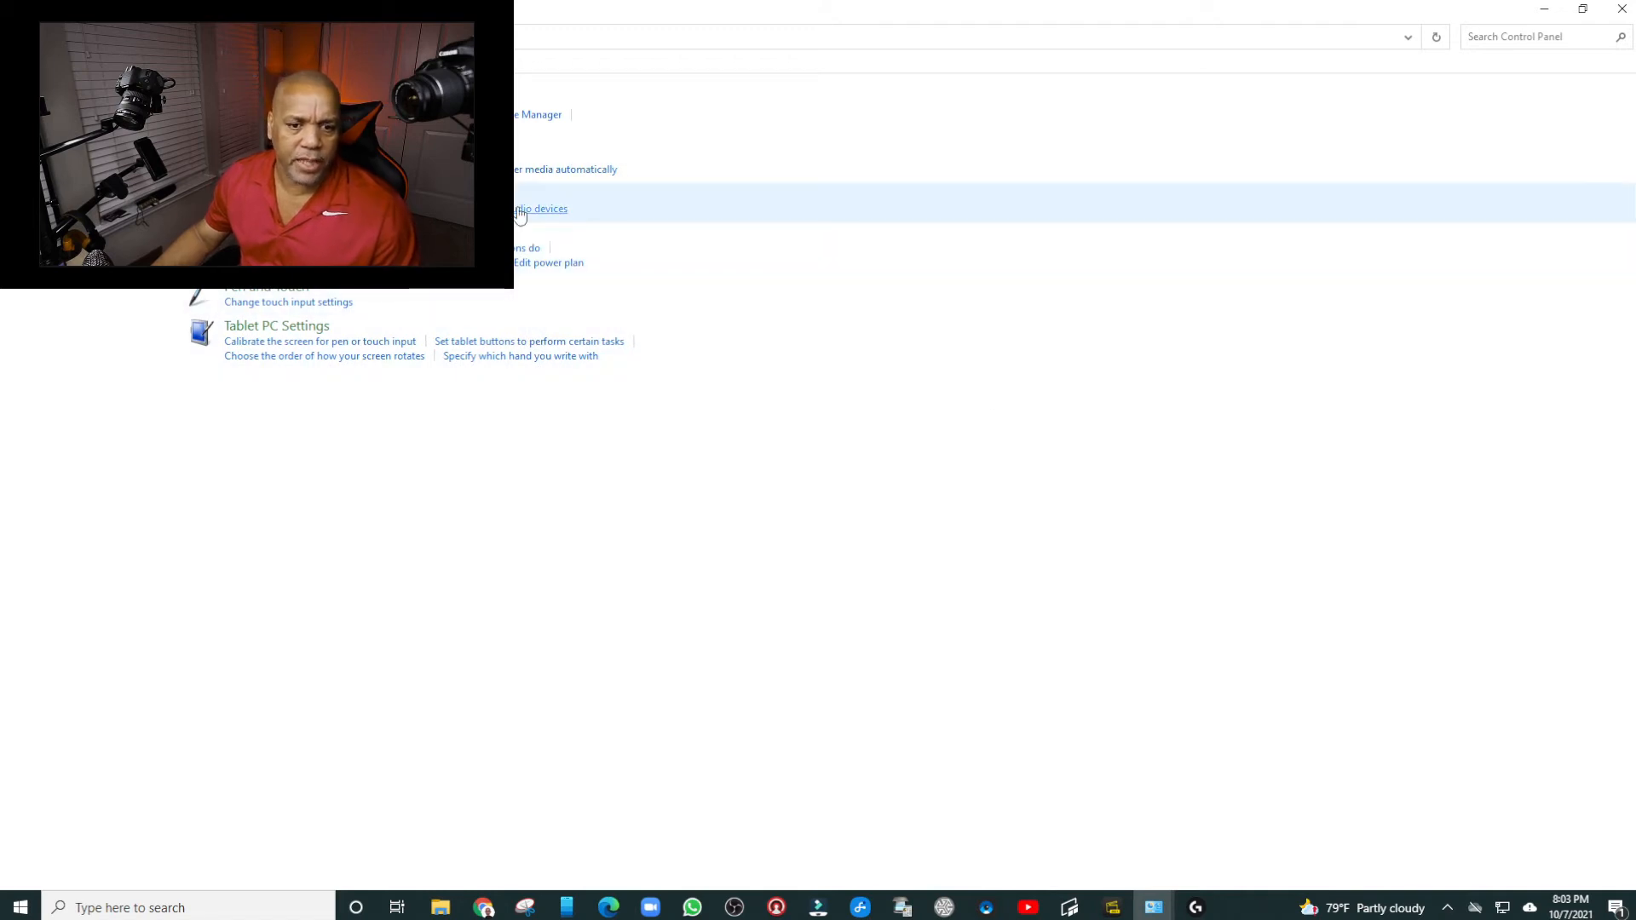
pyautogui.click(540, 208)
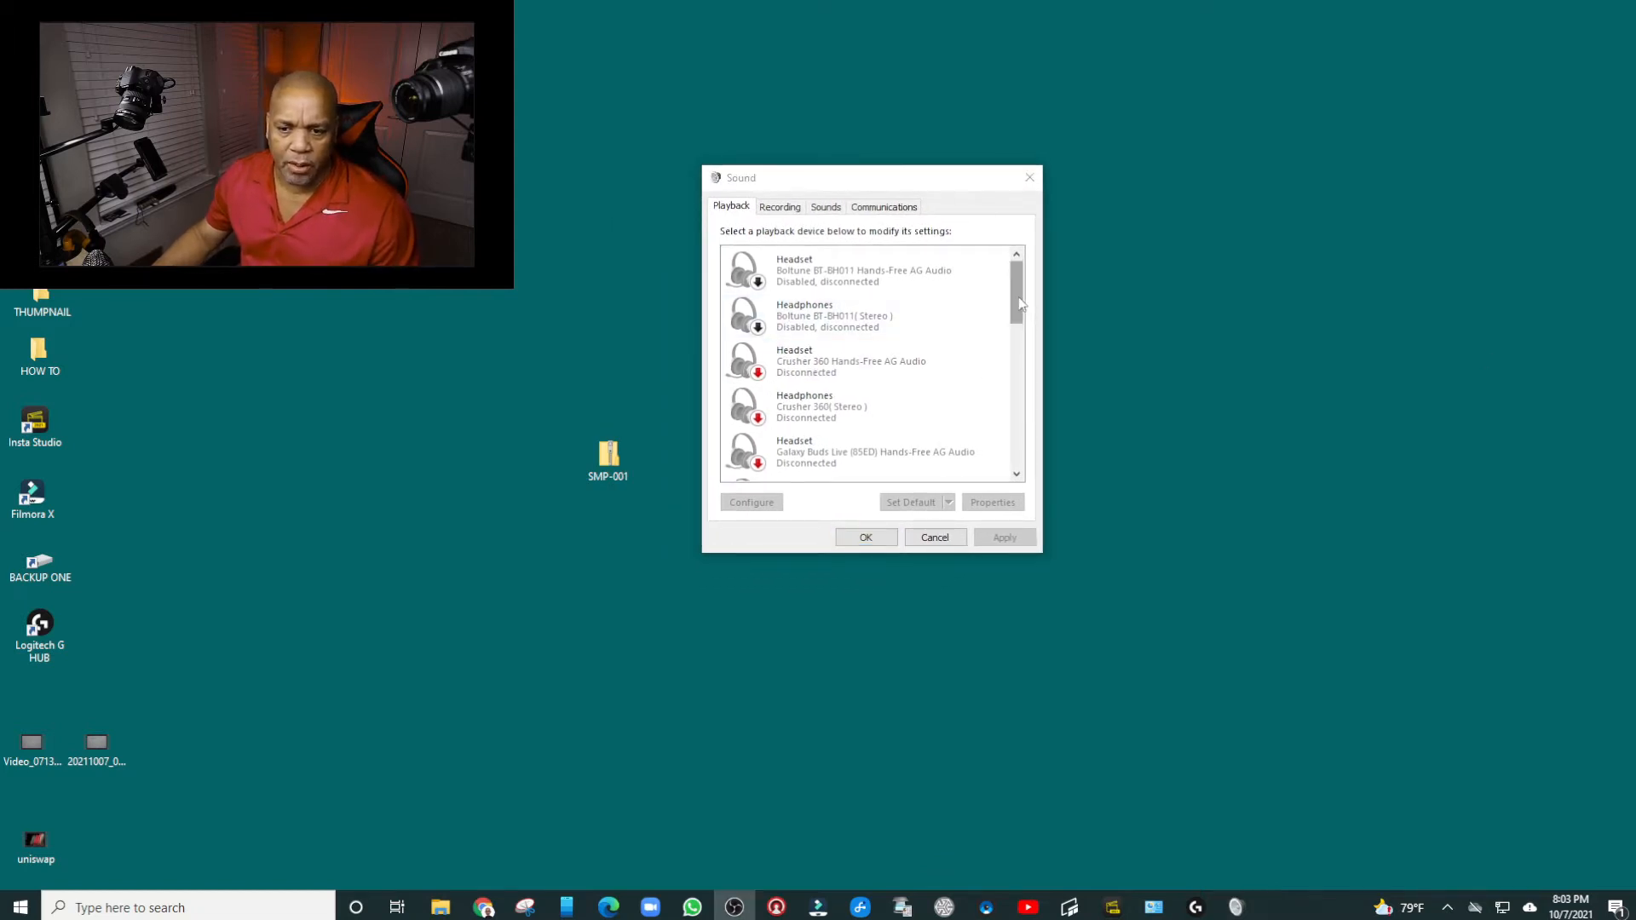
pyautogui.scroll(-3)
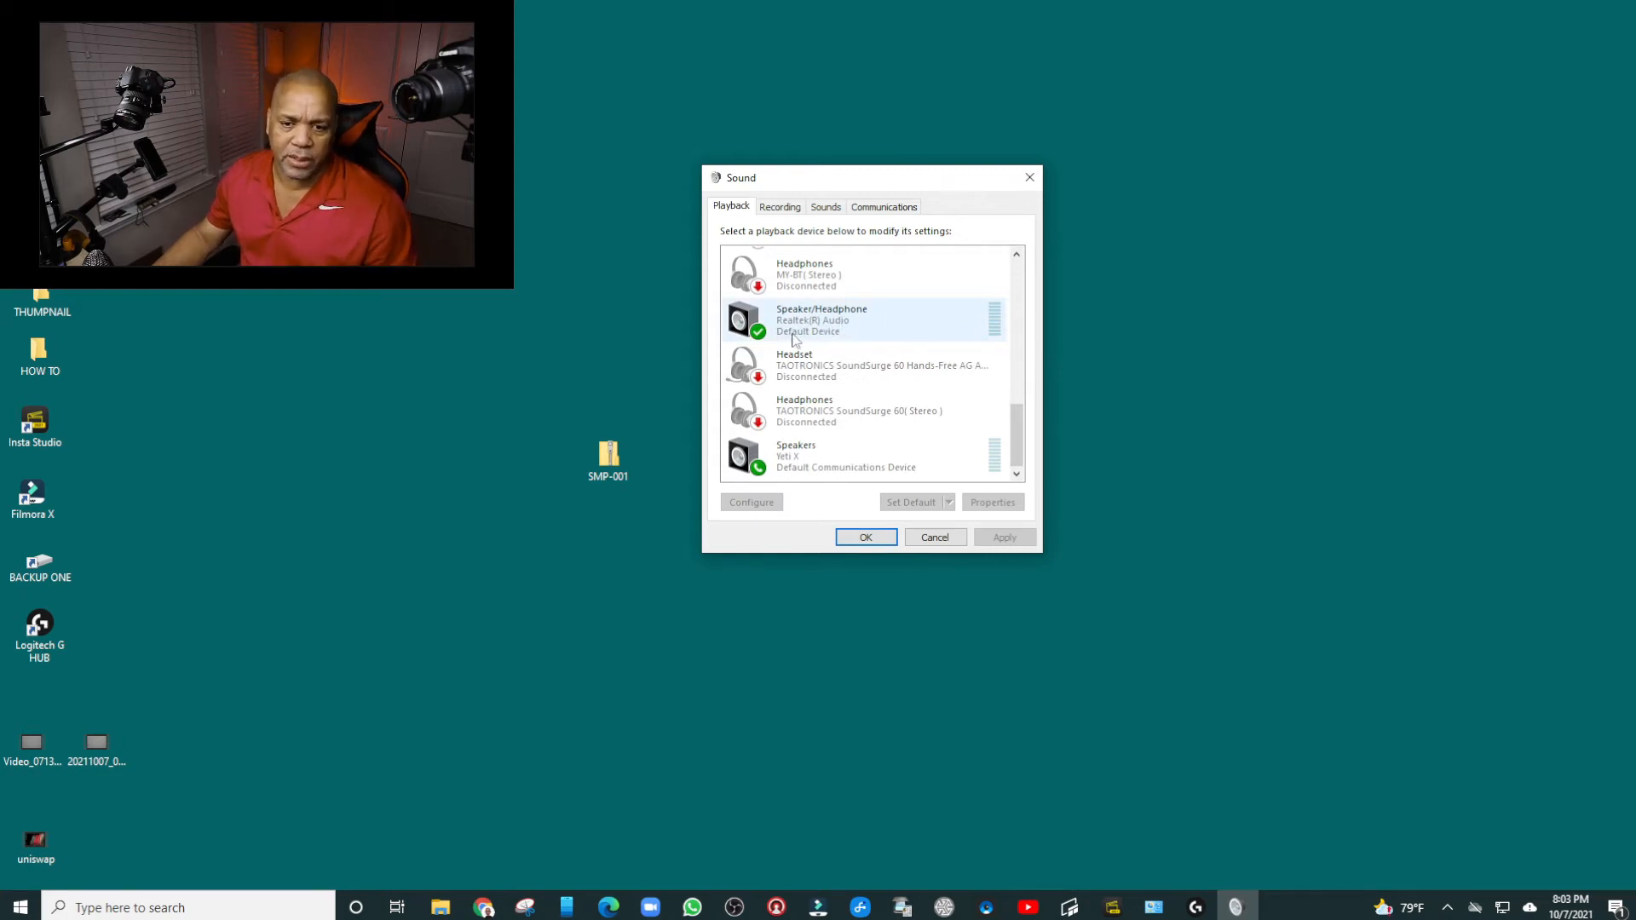
pyautogui.click(866, 364)
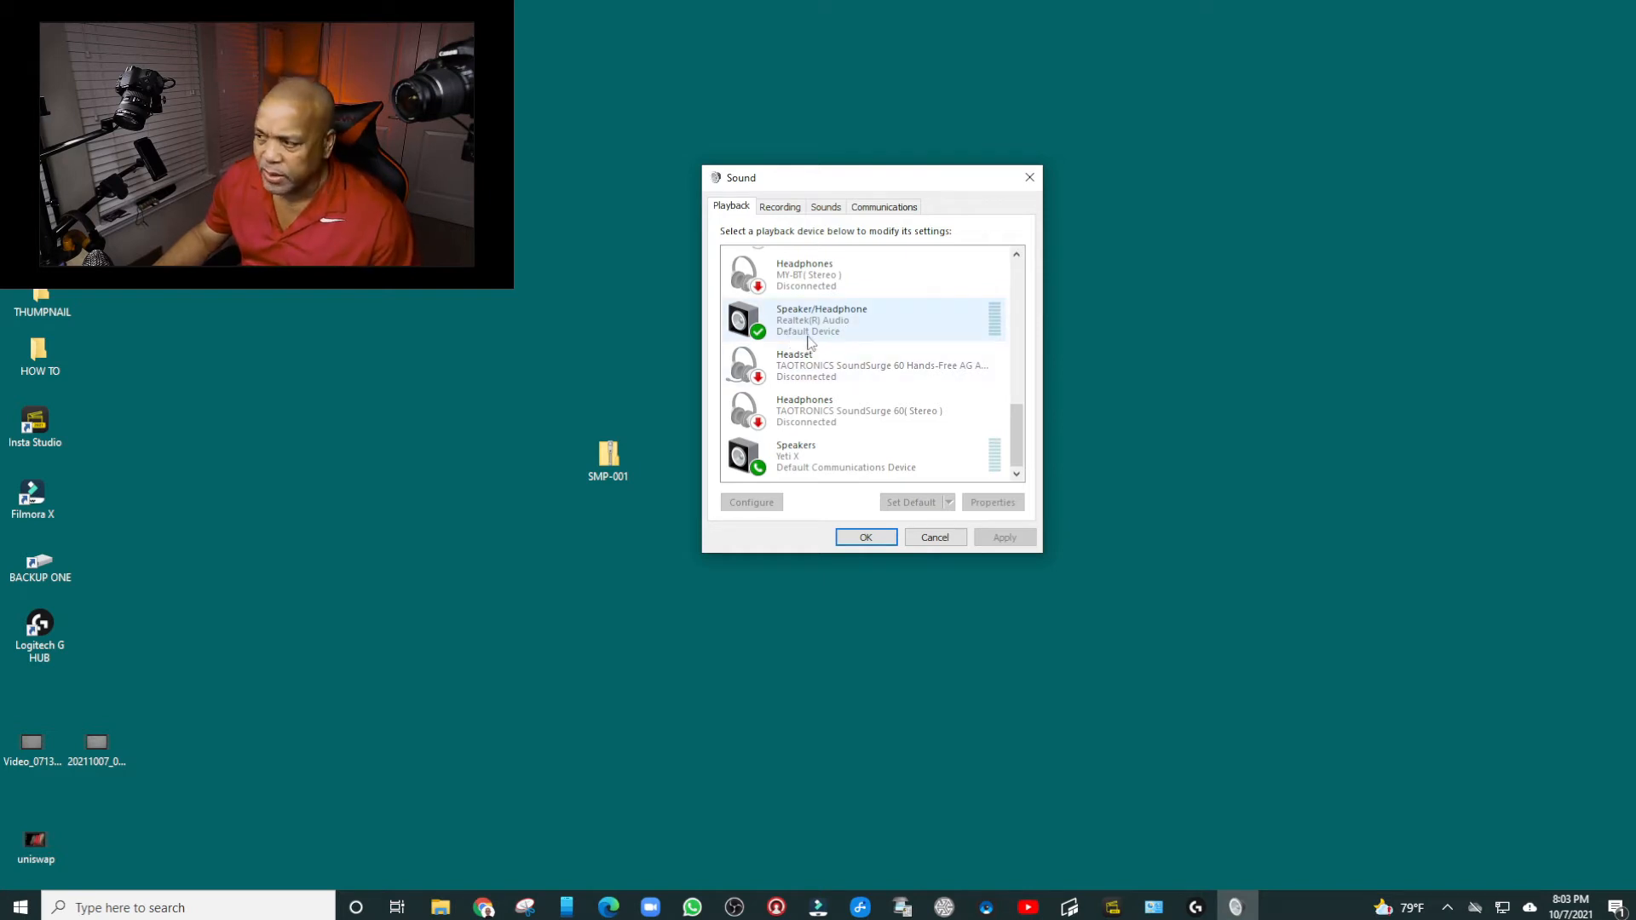
pyautogui.moveTo(835, 343)
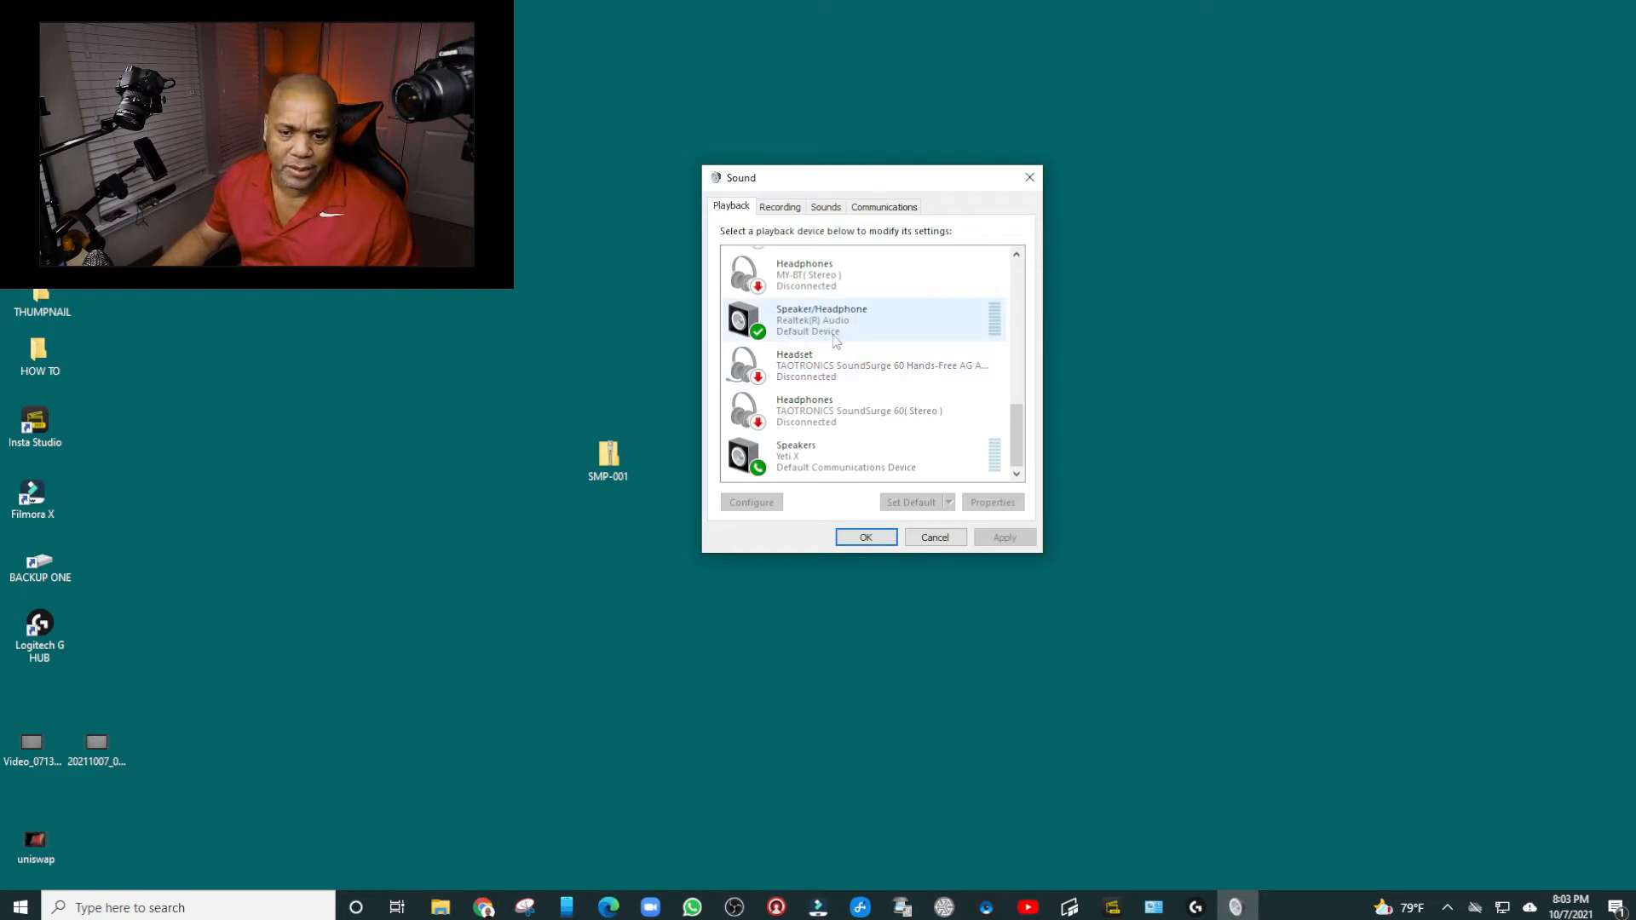
pyautogui.moveTo(915, 317)
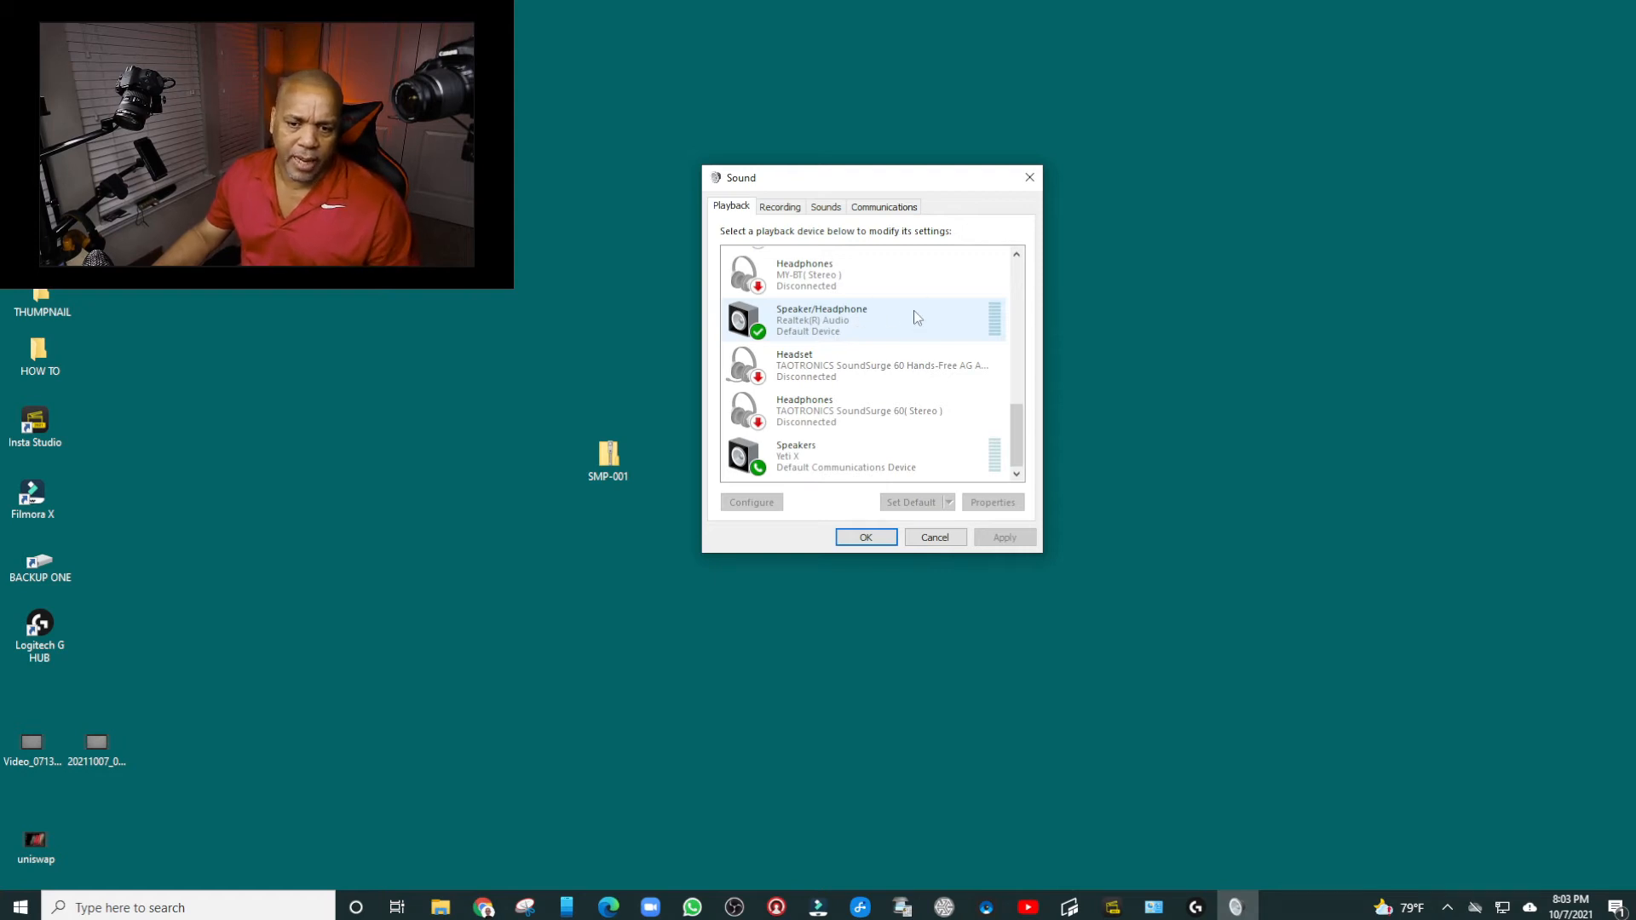
pyautogui.moveTo(845, 339)
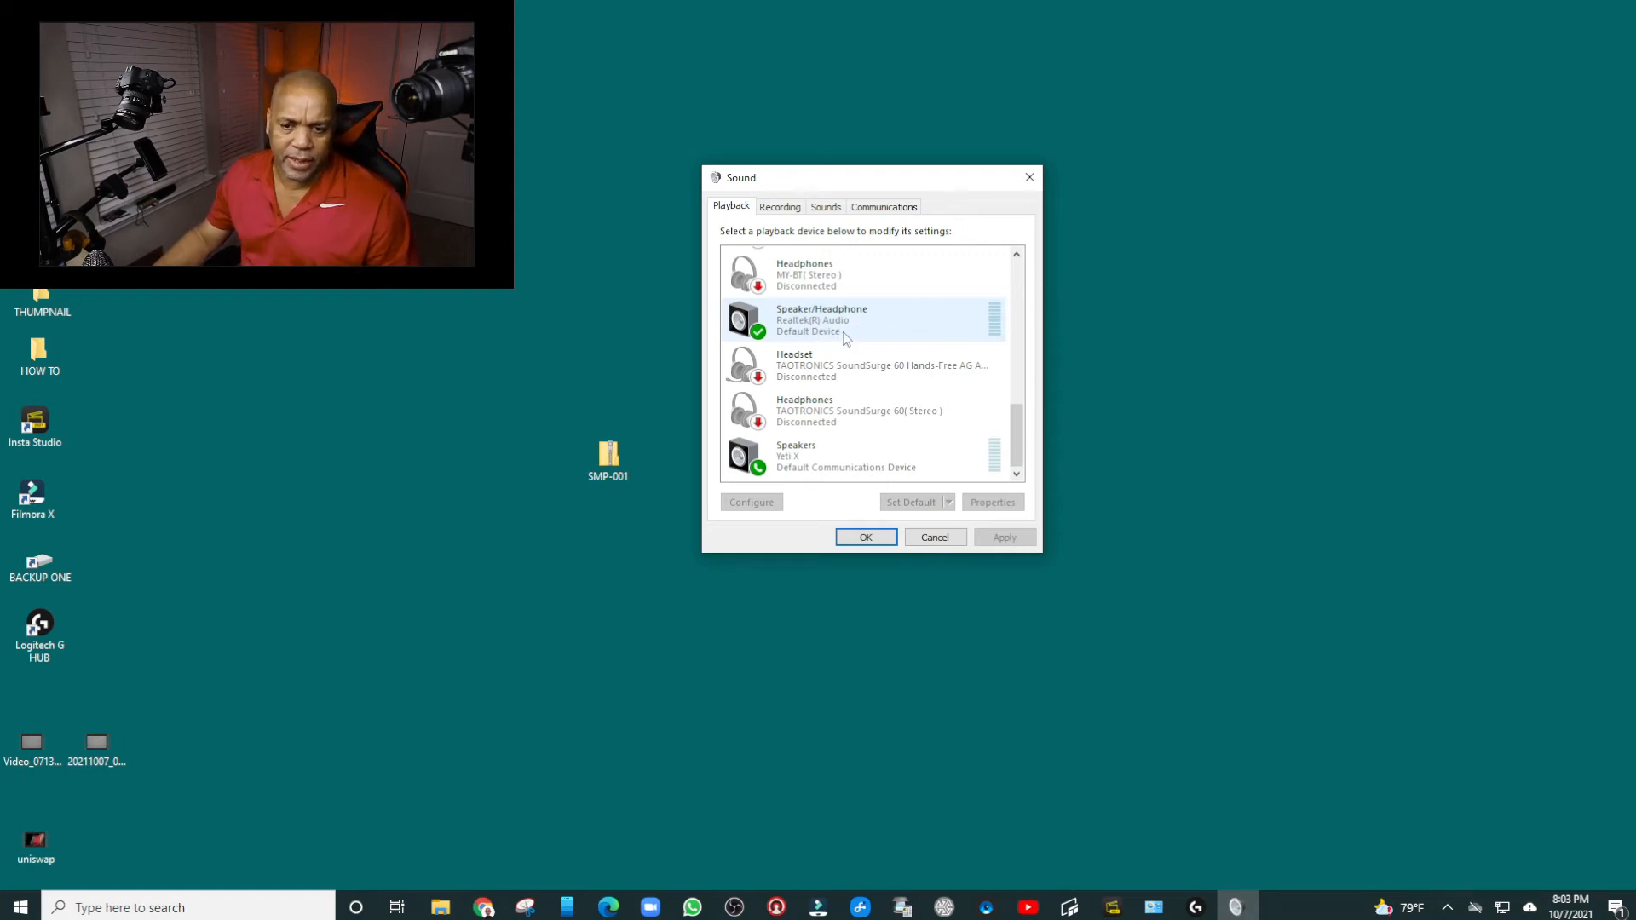
pyautogui.click(874, 456)
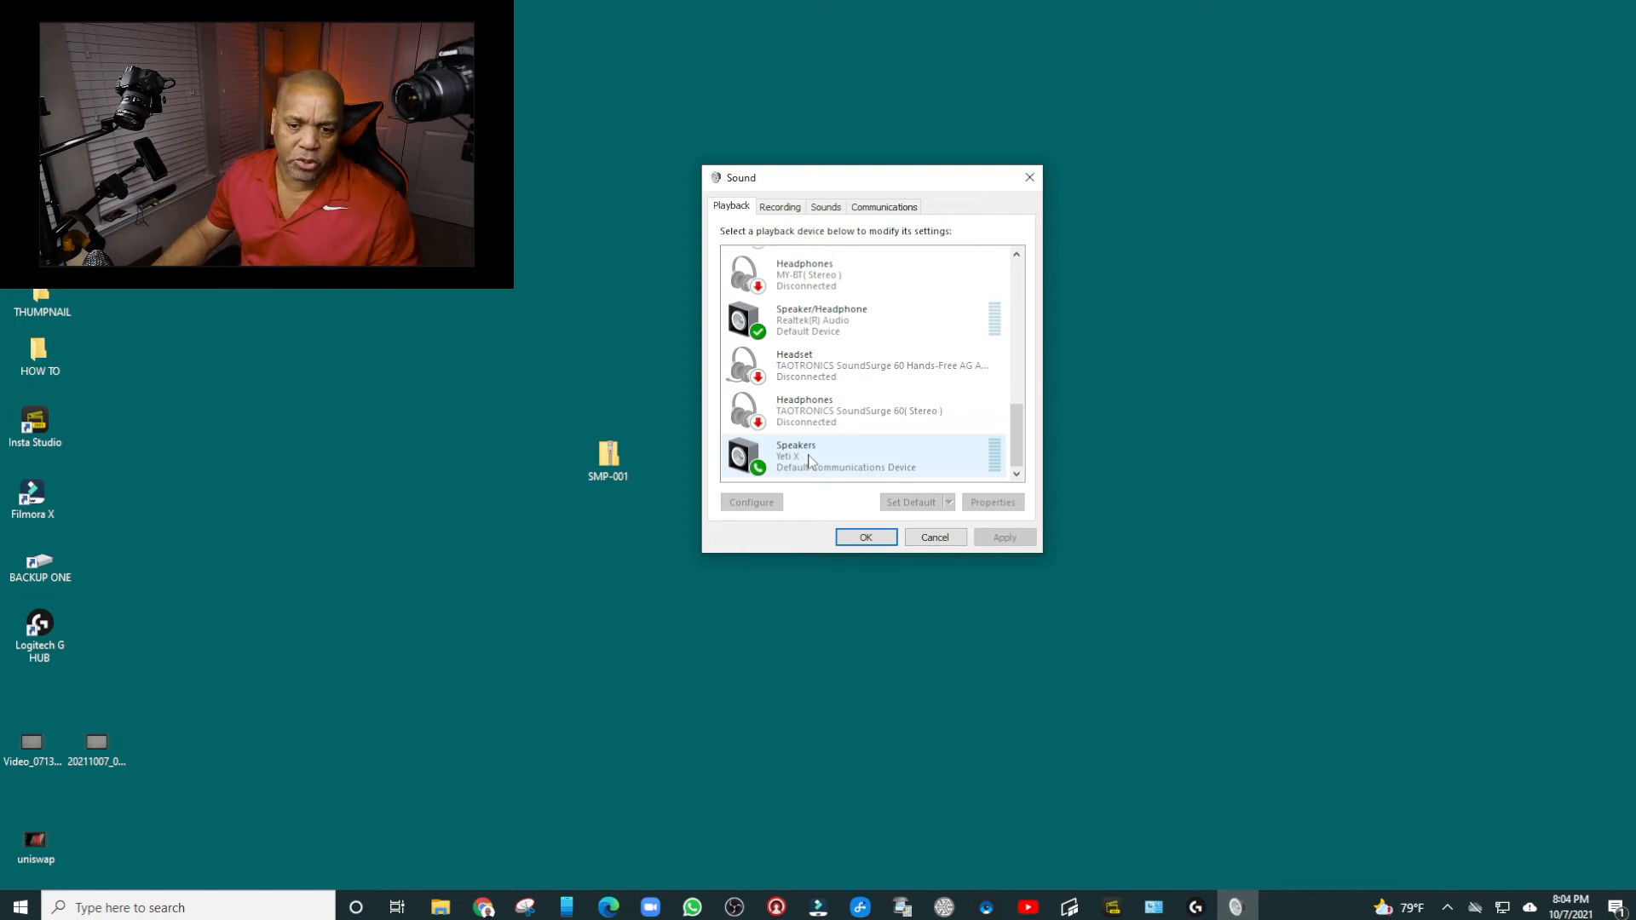
# Select Yeti X Speakers, then confirm the Sound dialog with OK
pyautogui.click(866, 319)
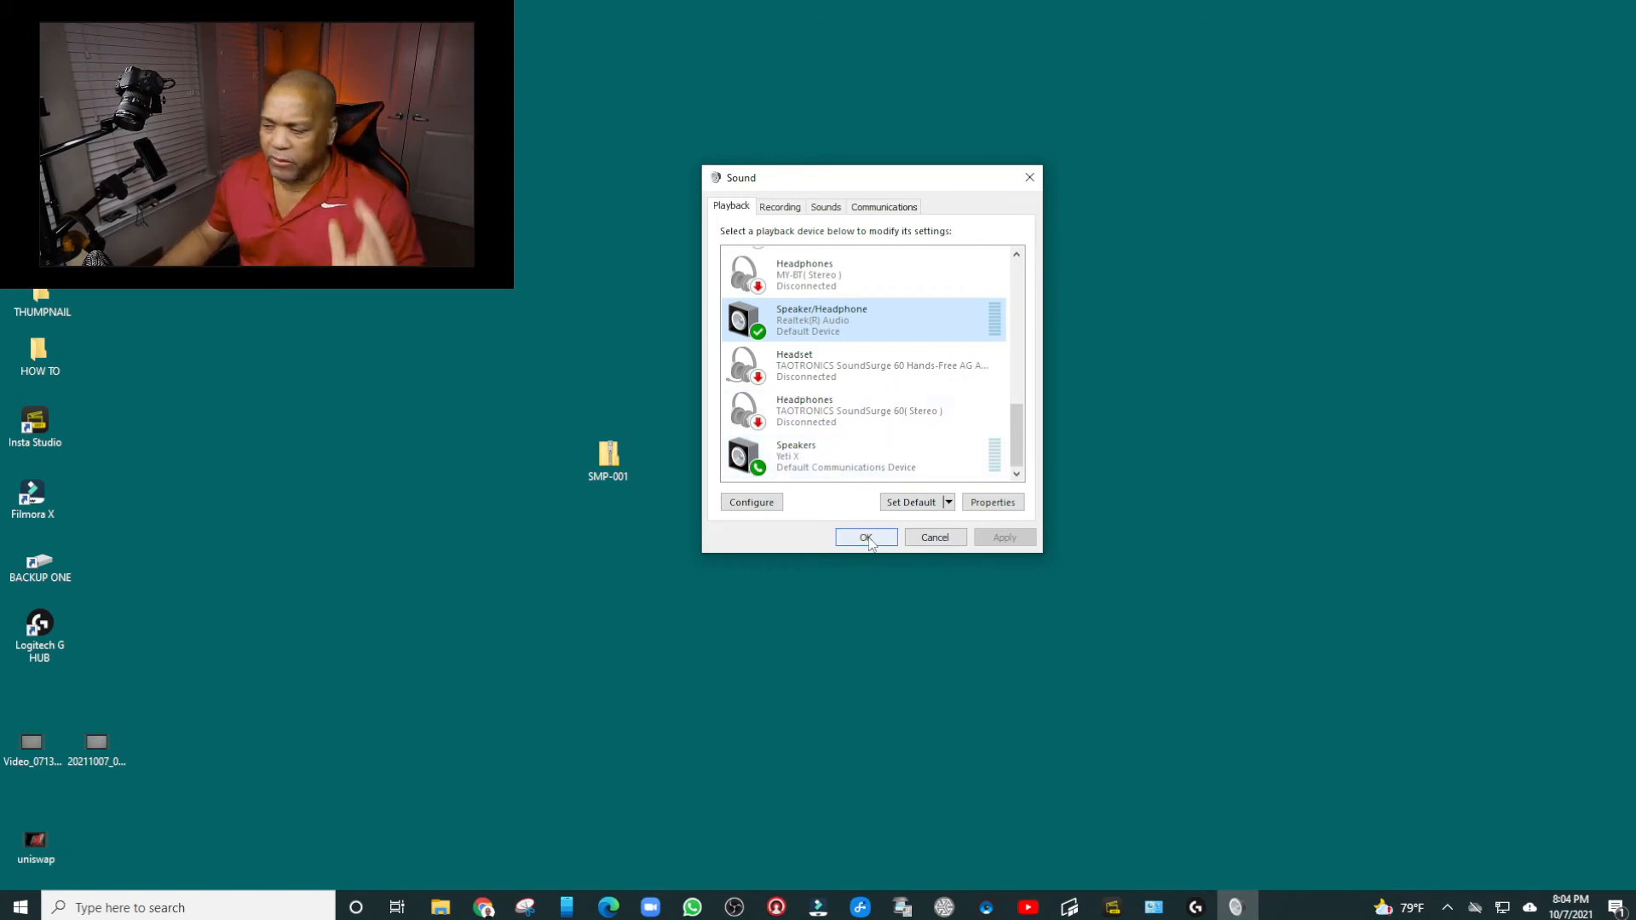
pyautogui.click(865, 536)
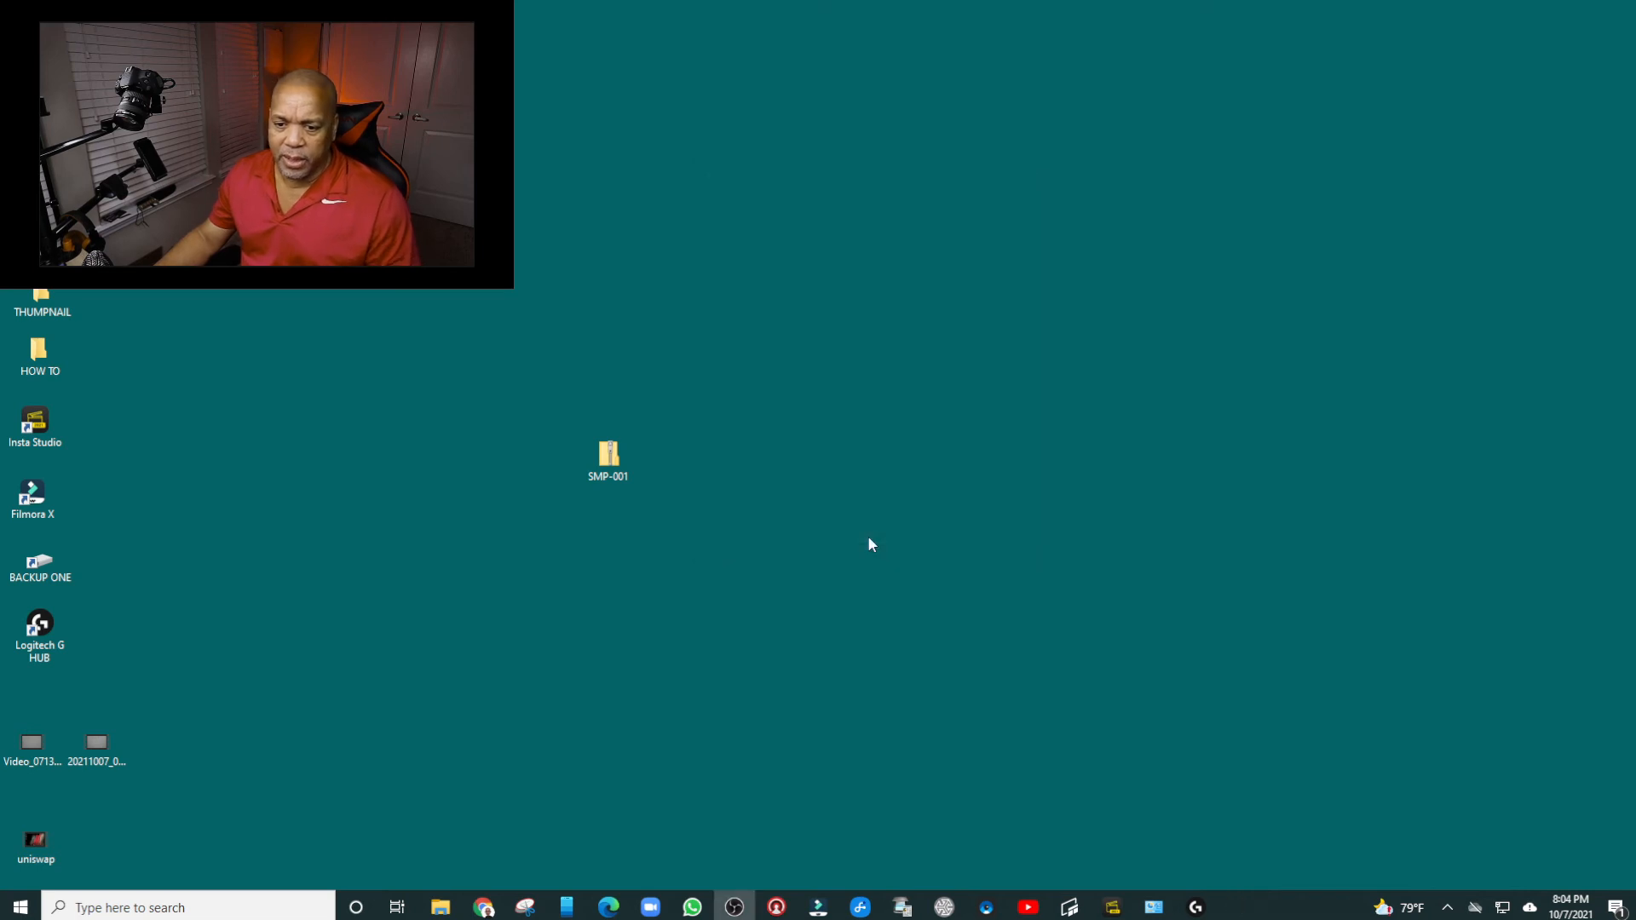
pyautogui.moveTo(1110, 486)
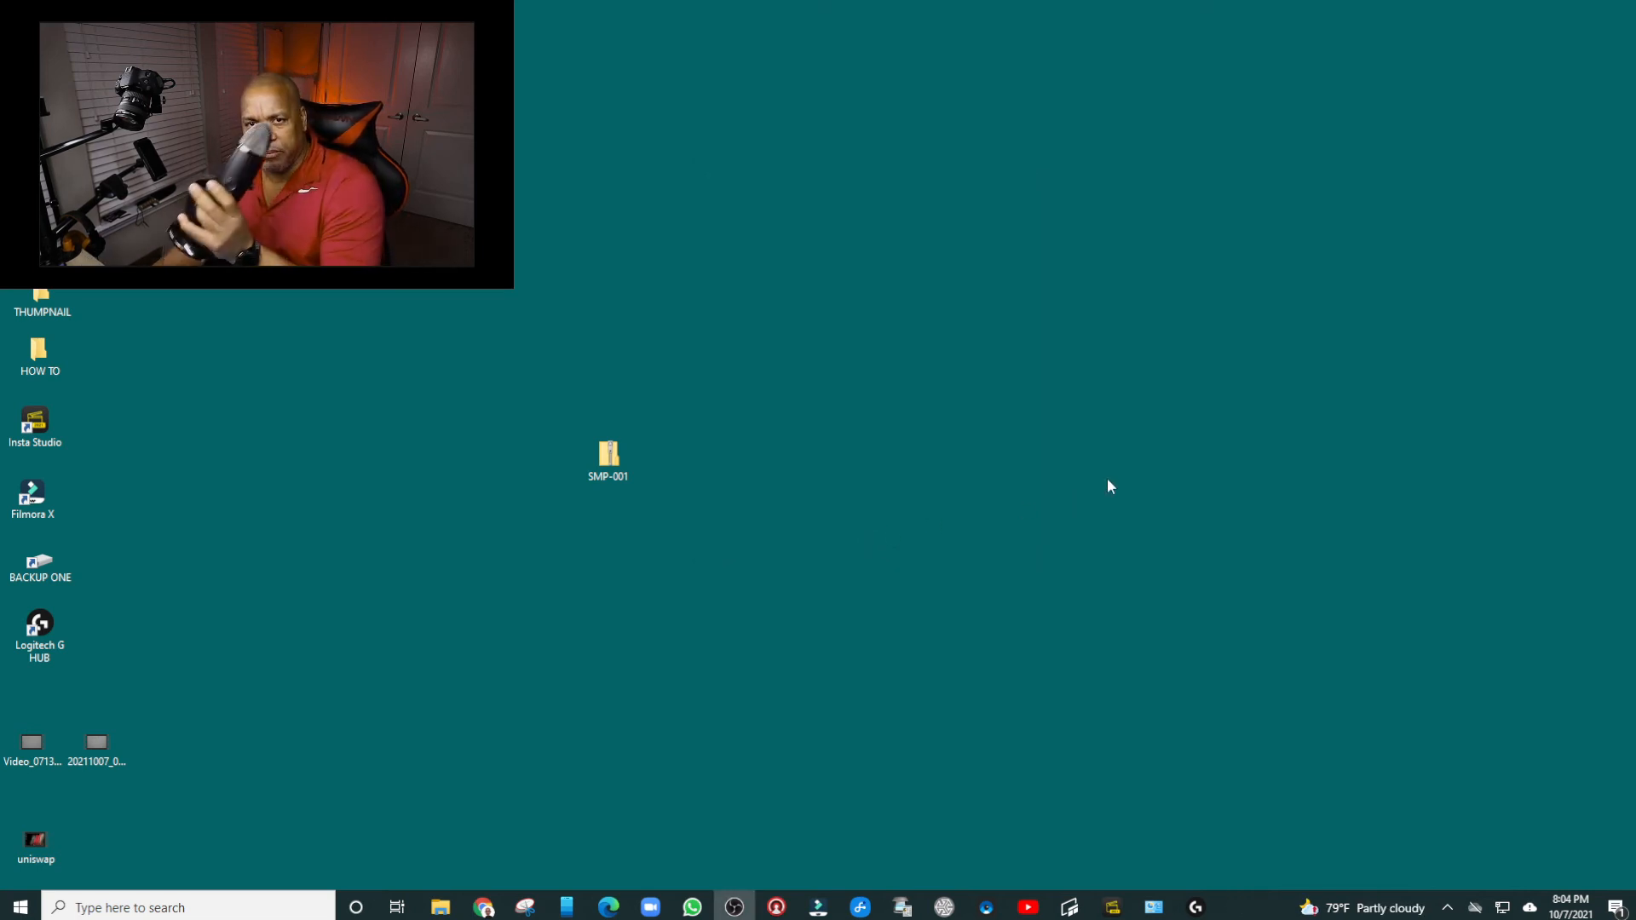